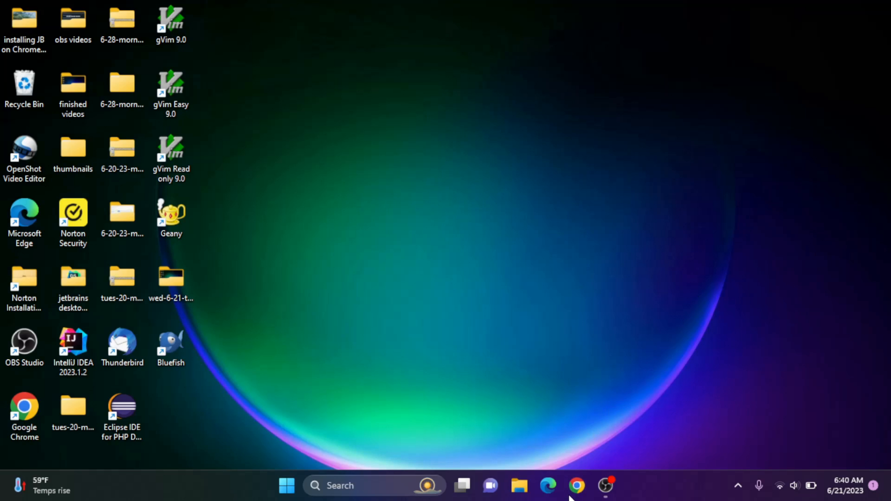
- Search Google for "lapce" in Chrome and choose the official lapce.dev result
{"action": "left_click", "coordinate": [605, 486]}
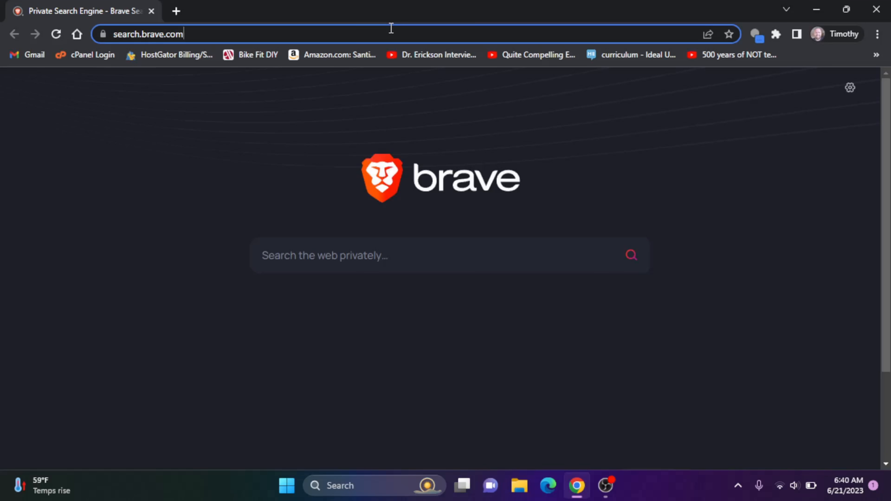
{"action": "type", "text": "lapce&oq=lapce&aqs=chrom"}
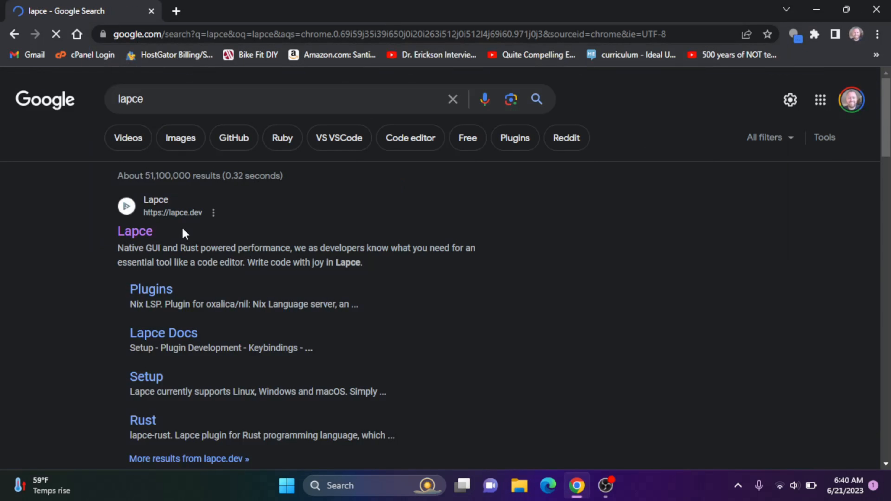
{"action": "left_click", "coordinate": [135, 231]}
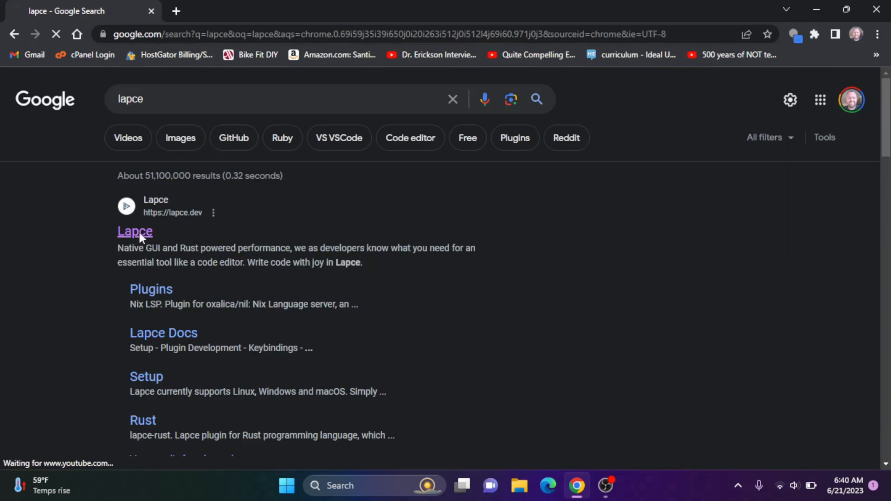
- Download Lapce-windows.msi (18.0 MB) from the lapce.dev homepage and confirm it finished
{"action": "left_click", "coordinate": [134, 232]}
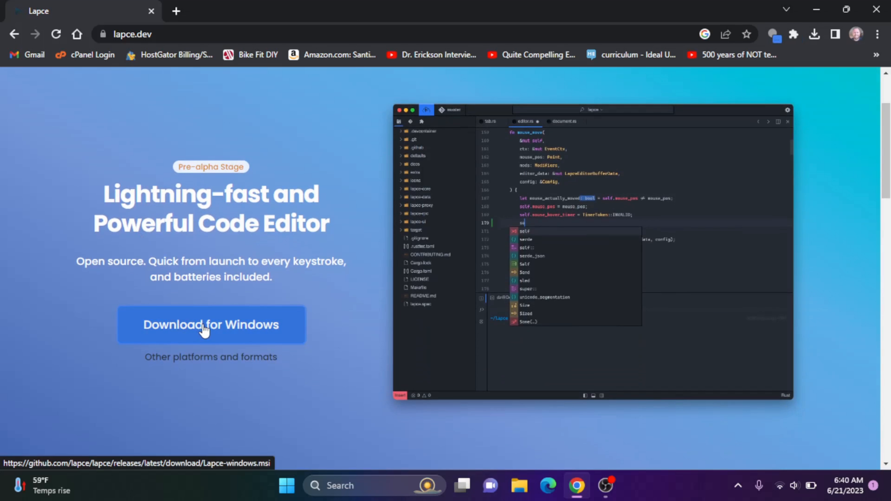
{"action": "left_click", "coordinate": [211, 325]}
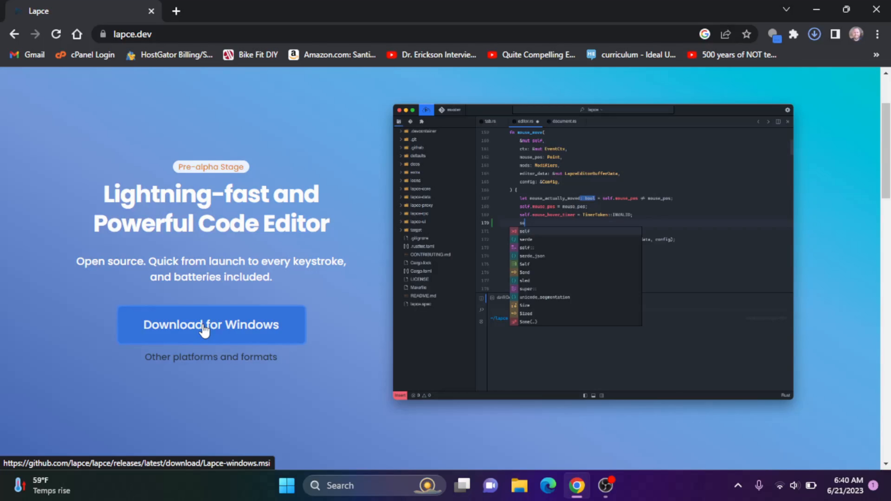
{"action": "left_click", "coordinate": [210, 325]}
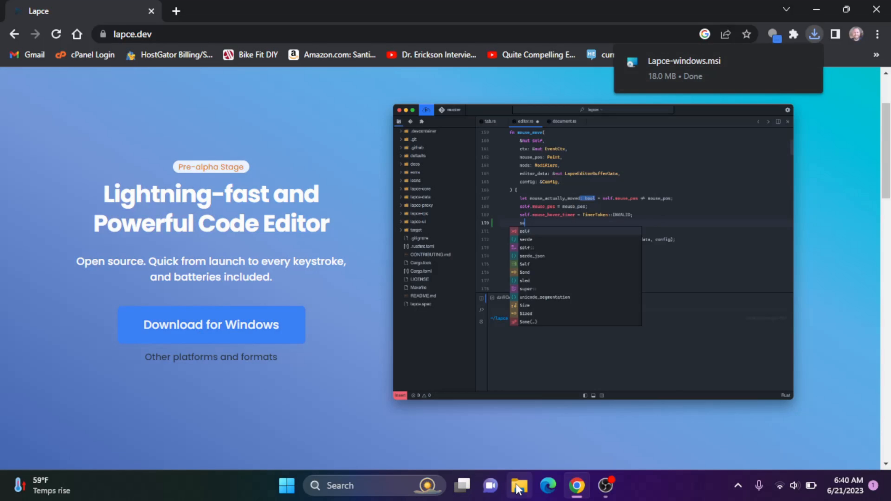
- Run the Lapce-windows installer from the Downloads folder in File Explorer
{"action": "left_click", "coordinate": [519, 486]}
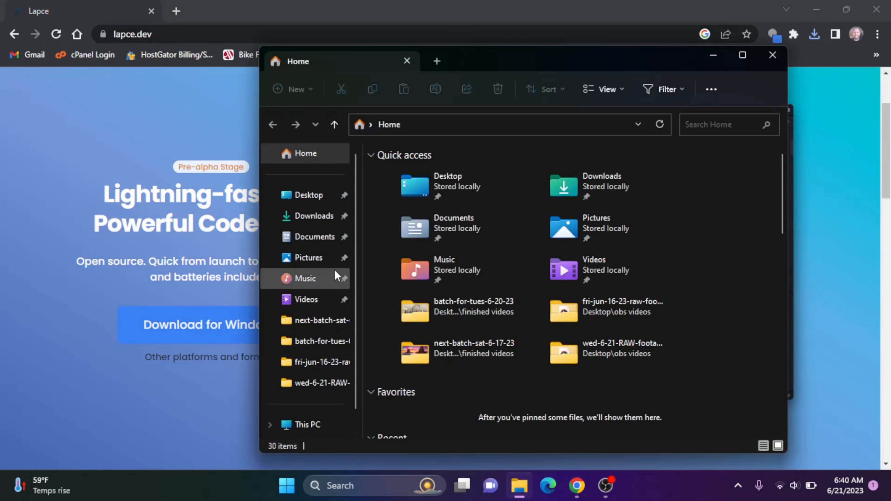
{"action": "left_click", "coordinate": [317, 215]}
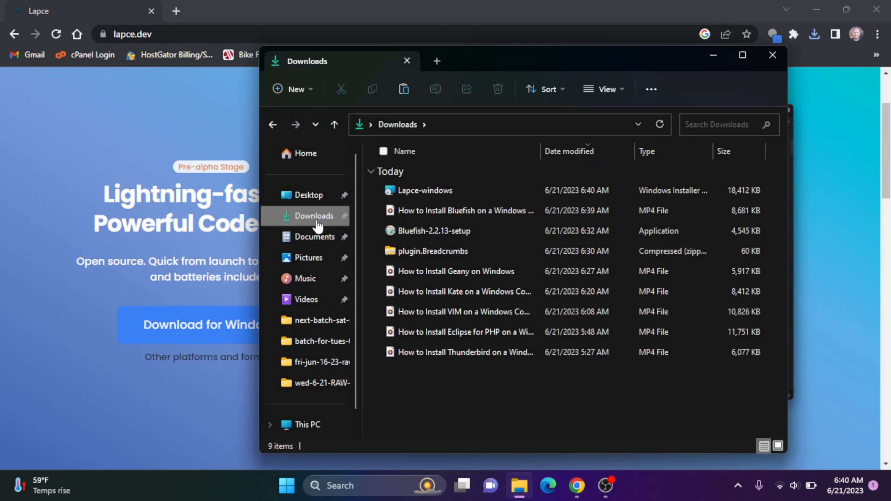
{"action": "right_click", "coordinate": [423, 190]}
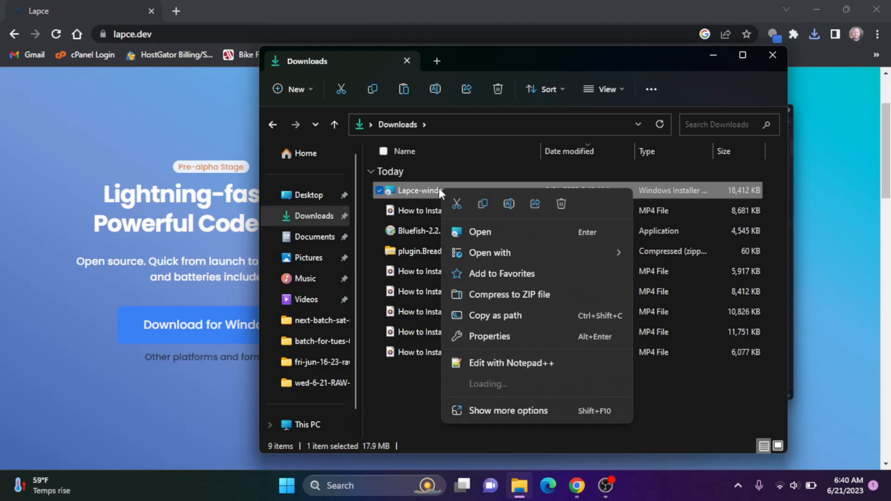
{"action": "left_click", "coordinate": [466, 236]}
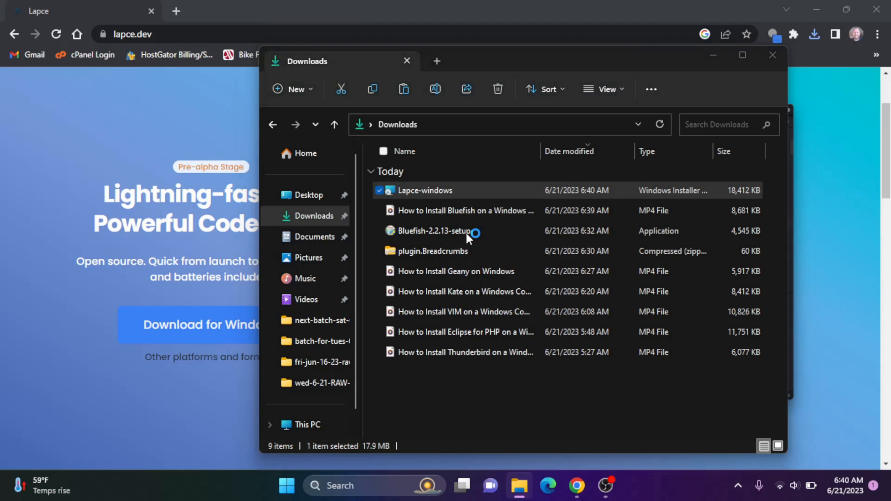
{"action": "double_click", "coordinate": [425, 190]}
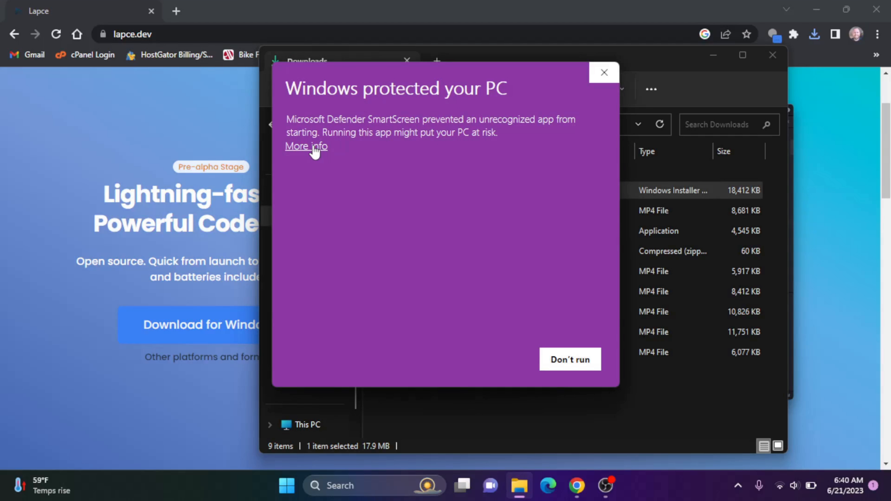
- Bypass the SmartScreen warning via More info and Run anyway
{"action": "left_click", "coordinate": [305, 147]}
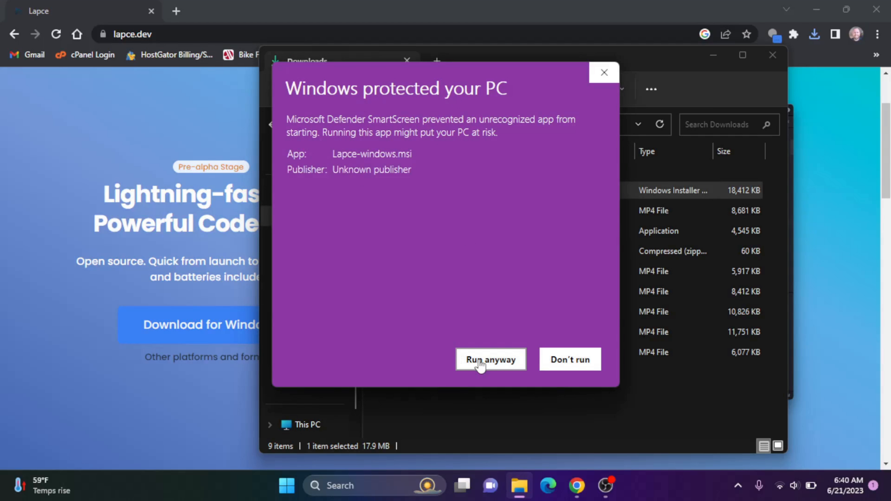
{"action": "left_click", "coordinate": [490, 359]}
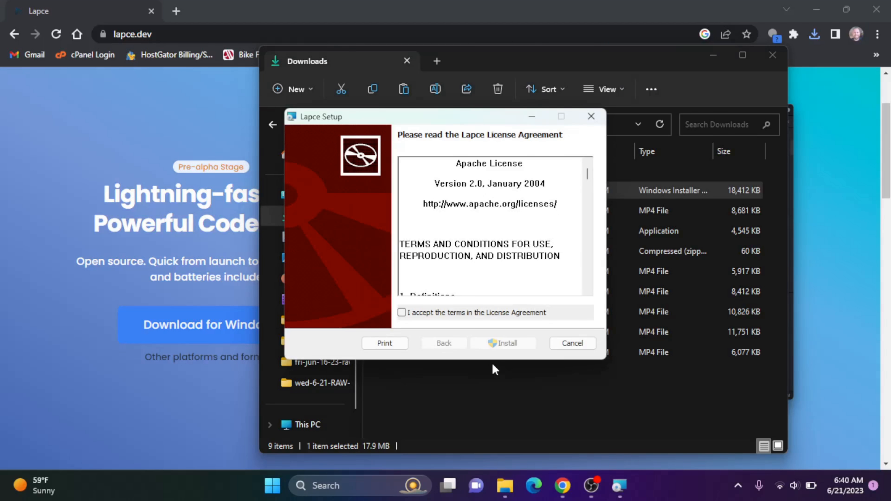
{"action": "mouse_move", "coordinate": [533, 154]}
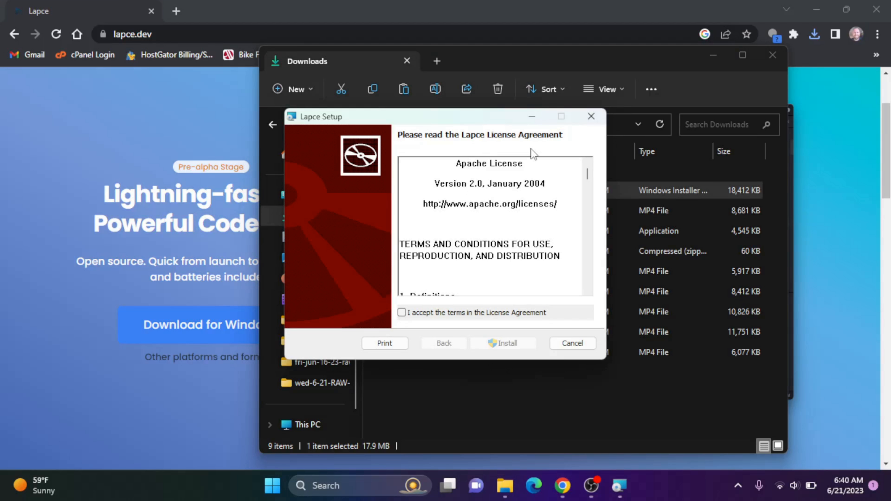
- Accept the Apache license, install Lapce, and finish the setup wizard
{"action": "left_click", "coordinate": [402, 312]}
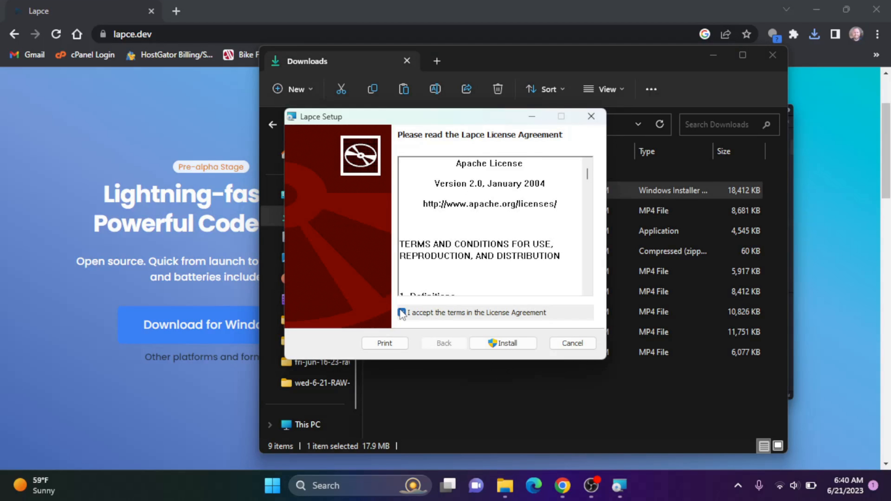
{"action": "left_click", "coordinate": [402, 313]}
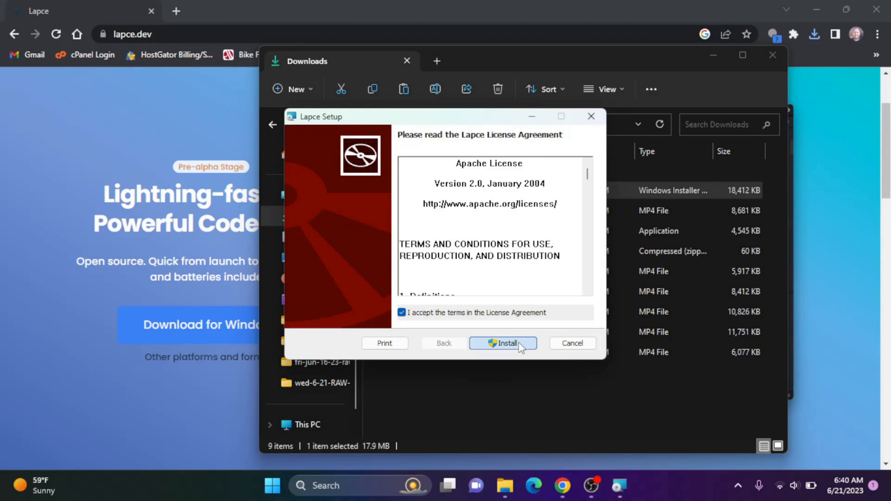
{"action": "left_click", "coordinate": [503, 343]}
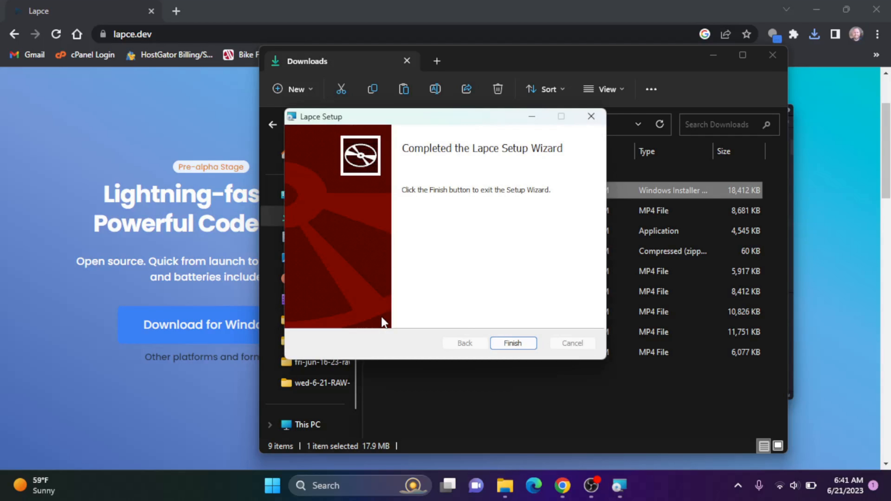
{"action": "mouse_move", "coordinate": [523, 310]}
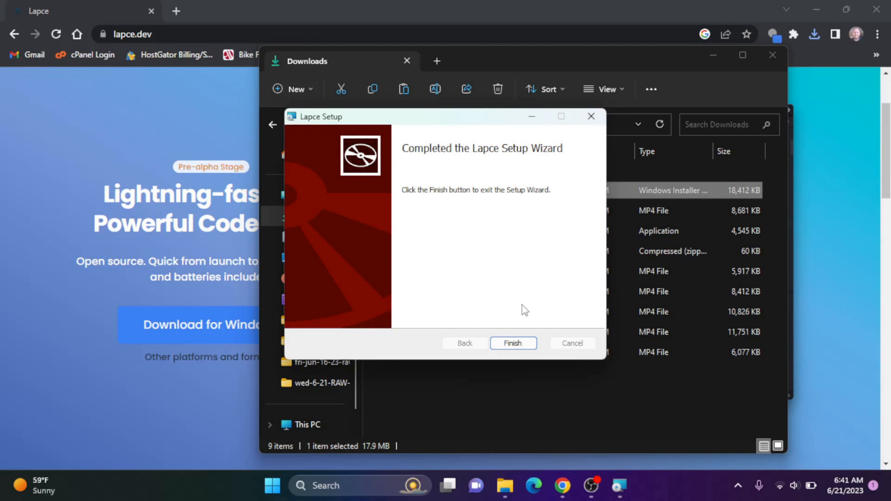
{"action": "mouse_move", "coordinate": [521, 343]}
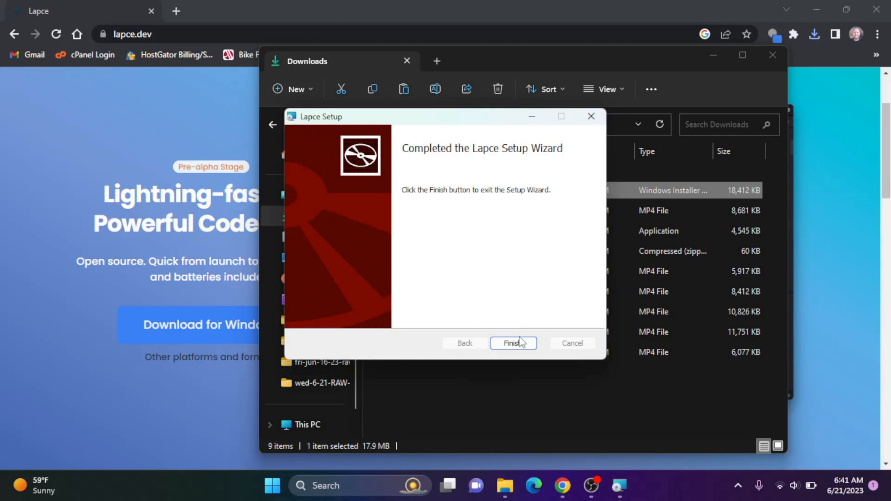
{"action": "left_click", "coordinate": [512, 343]}
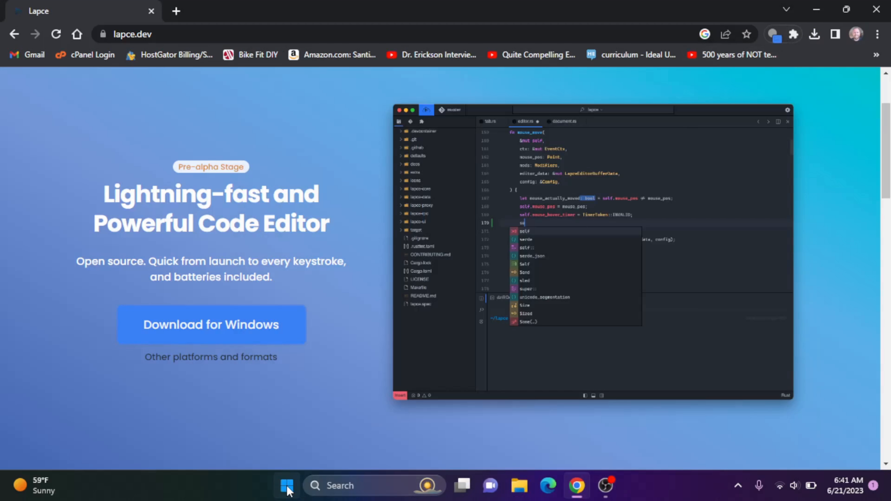
- Search "lapce" from the Start menu and launch the installed Lapce app
{"action": "left_click", "coordinate": [286, 486]}
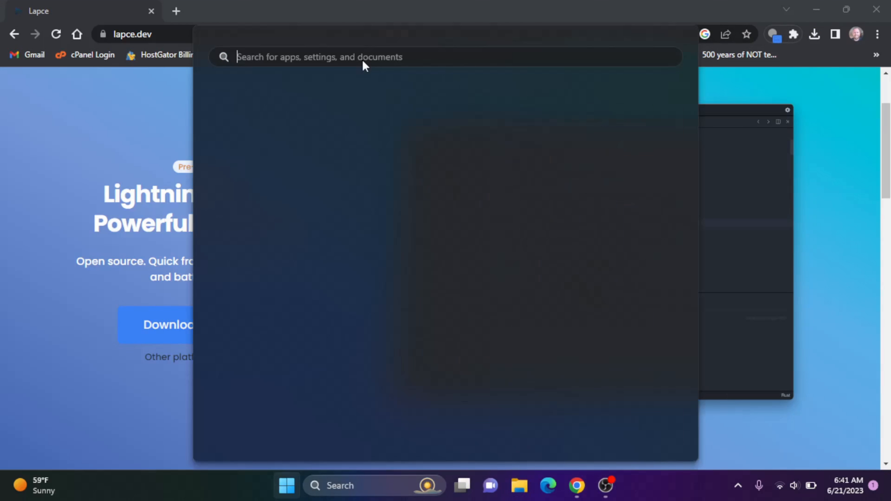
{"action": "type", "text": "lapce"}
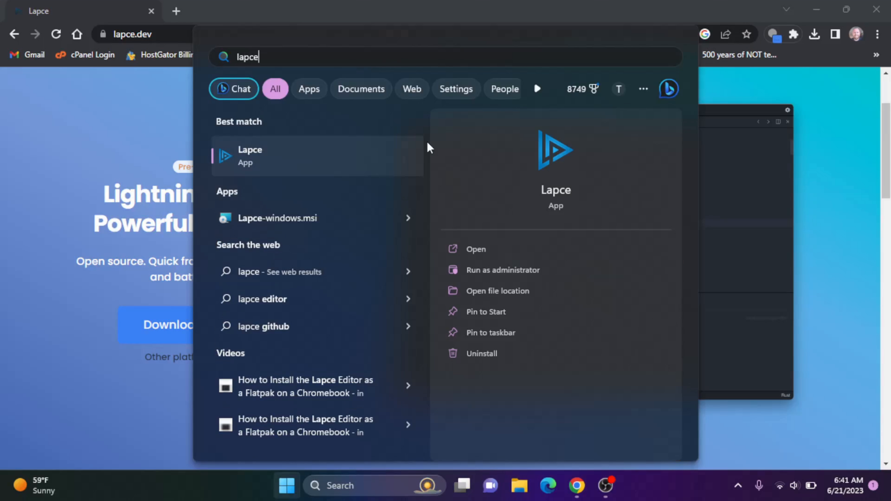
{"action": "mouse_move", "coordinate": [477, 249]}
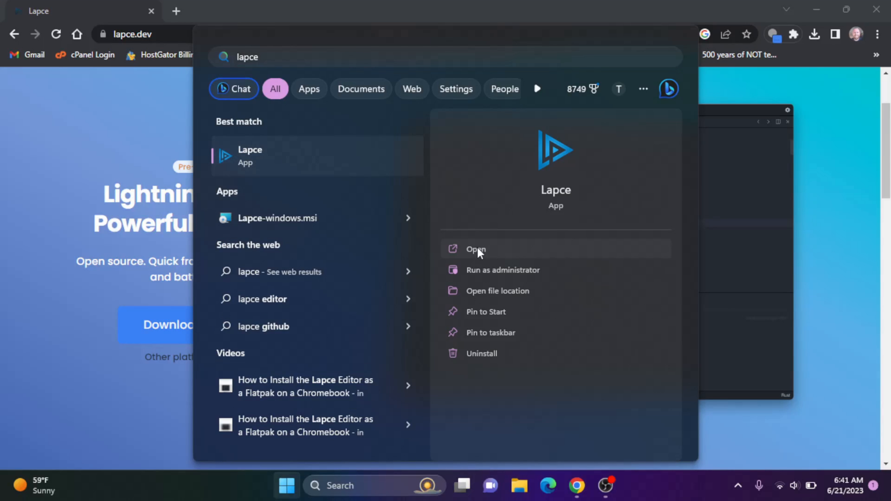
{"action": "left_click", "coordinate": [476, 249]}
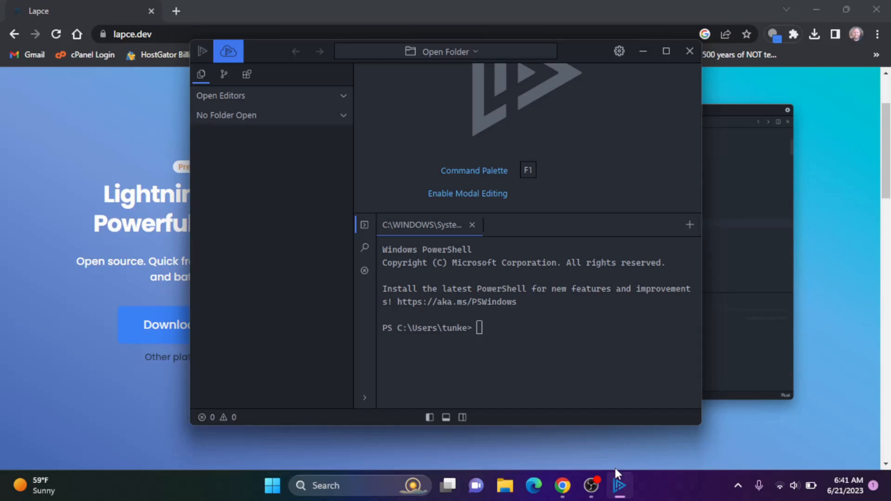
- Maximize the Lapce window so it fills the screen with the PowerShell terminal visible
{"action": "right_click", "coordinate": [620, 486]}
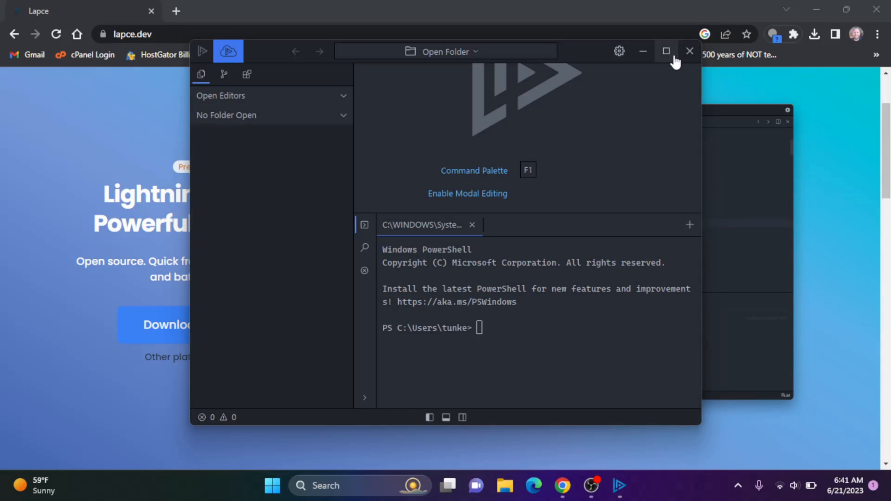
{"action": "left_click", "coordinate": [666, 51]}
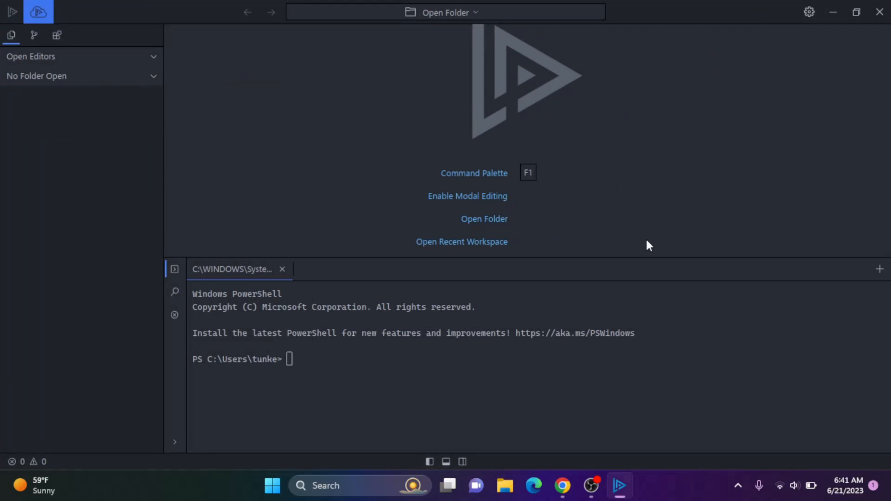